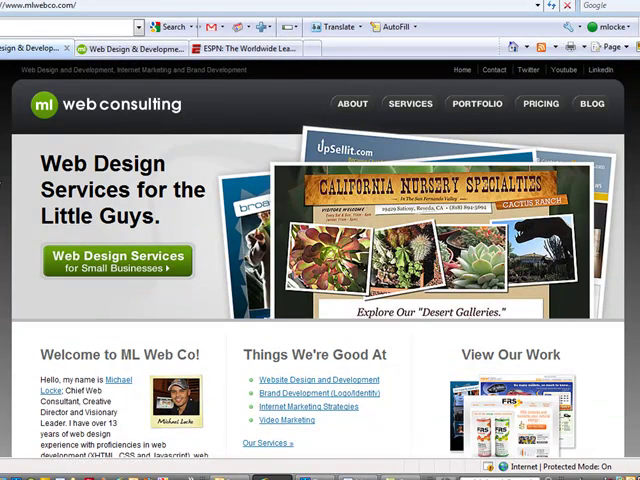
pyautogui.moveTo(8, 168)
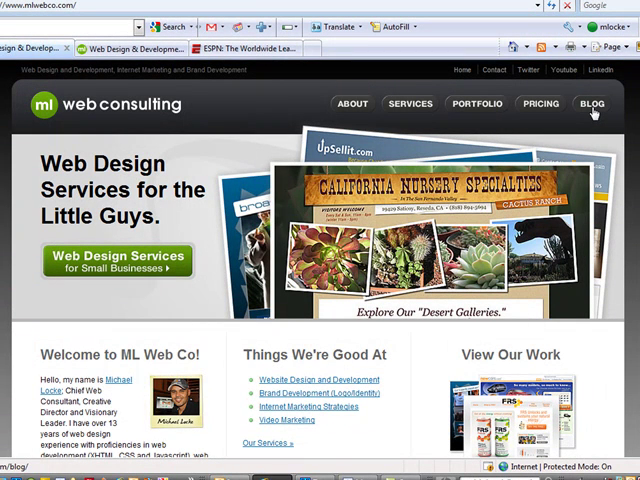
# Step: Go to the ML Web Consulting blog page and scroll through its posts to the Vitamin Water Steve Nash post
pyautogui.click(592, 104)
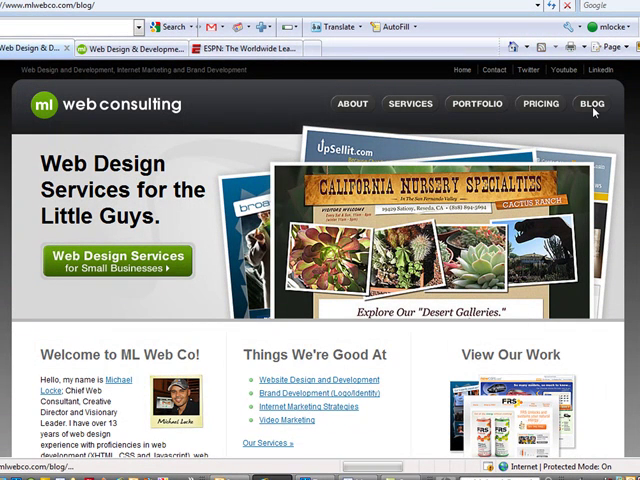
pyautogui.click(592, 104)
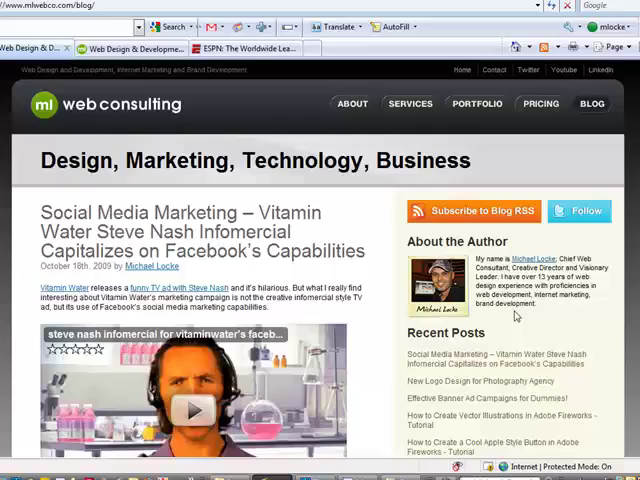
pyautogui.scroll(-3)
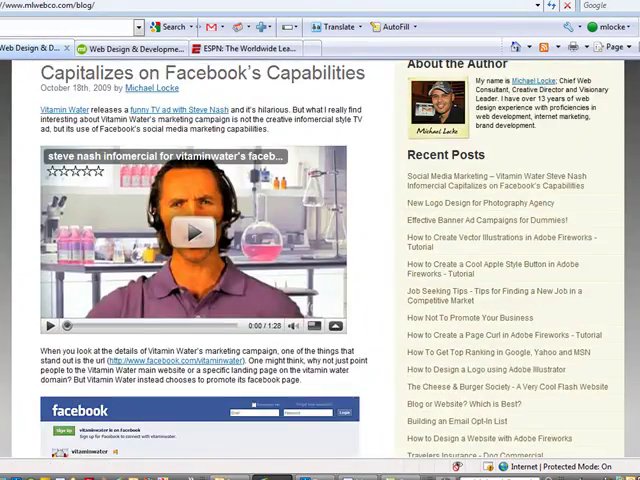
pyautogui.scroll(-3)
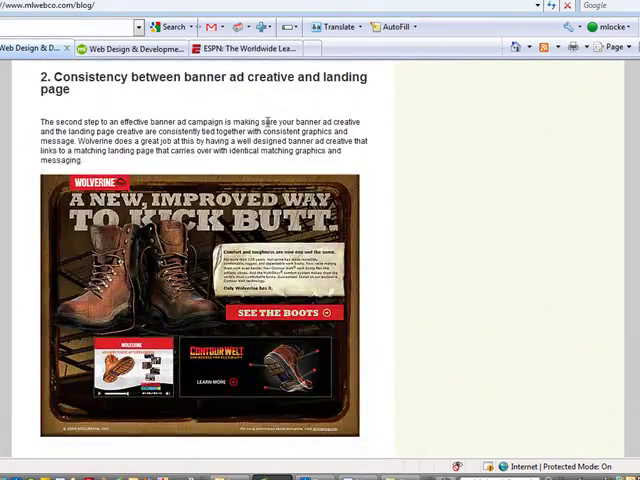
pyautogui.scroll(-3)
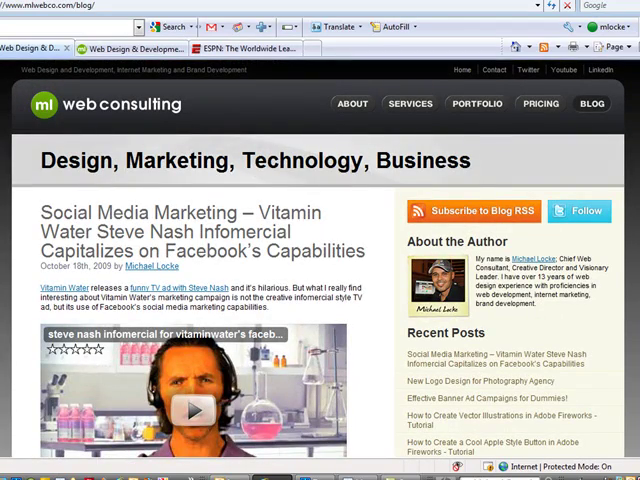
pyautogui.moveTo(320, 126)
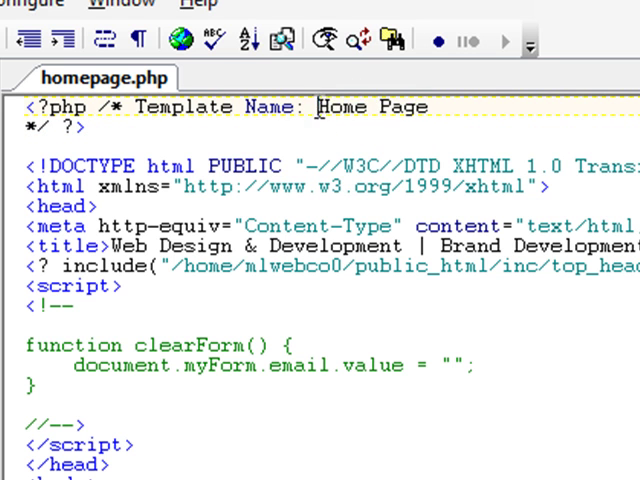
# Step: Add the Template Name: Home Page comment at the top of homepage.php and save it
pyautogui.click(430, 108)
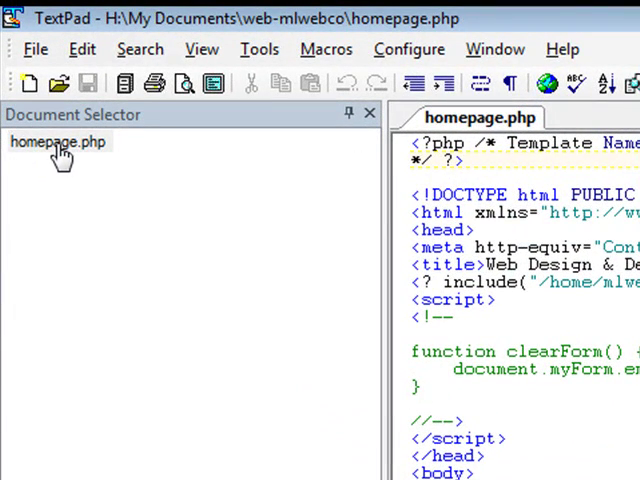
# Step: Upload homepage.php into /public_html/wp-content/themes/default/ on the server
pyautogui.click(464, 158)
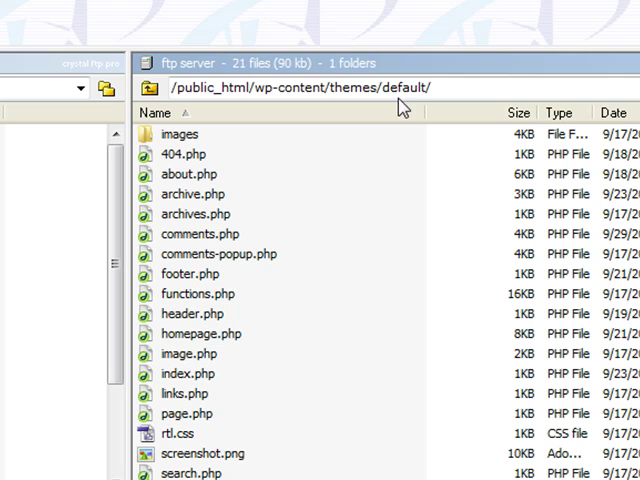
pyautogui.click(400, 88)
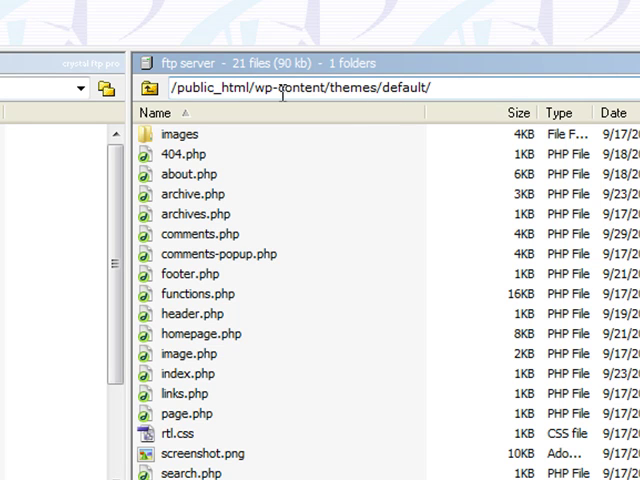
pyautogui.moveTo(392, 88)
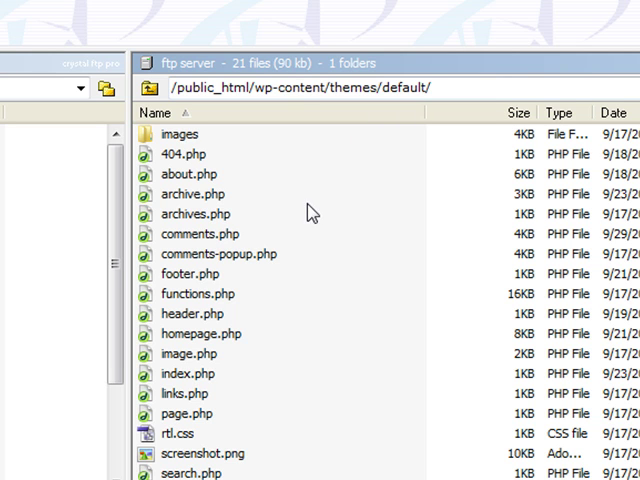
pyautogui.moveTo(296, 238)
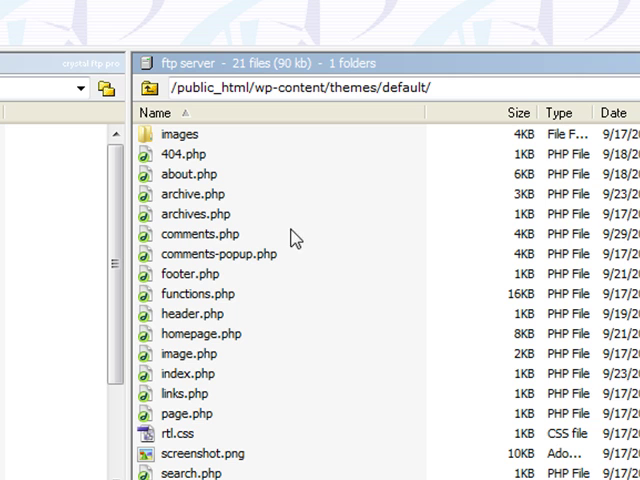
pyautogui.moveTo(286, 336)
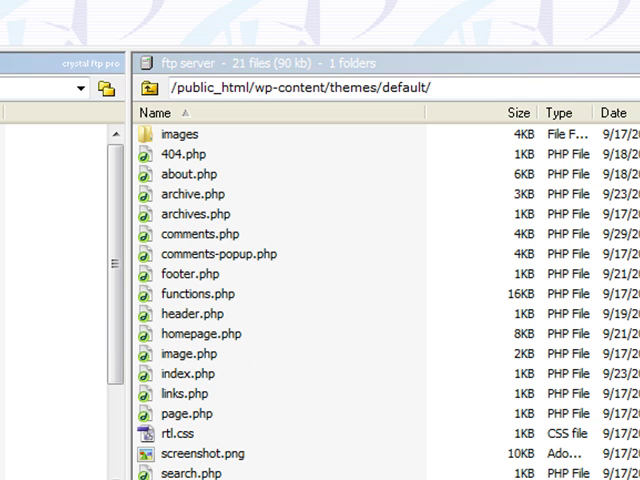
pyautogui.moveTo(190, 352)
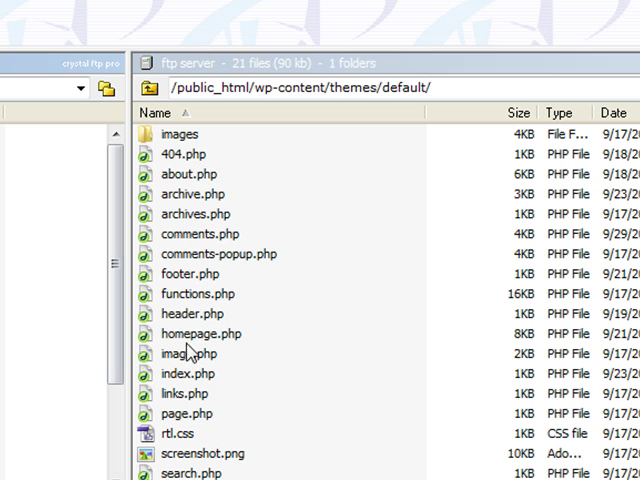
pyautogui.moveTo(198, 342)
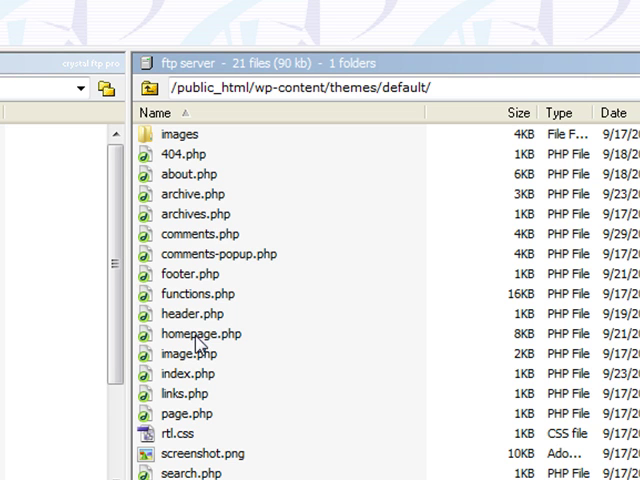
pyautogui.moveTo(228, 348)
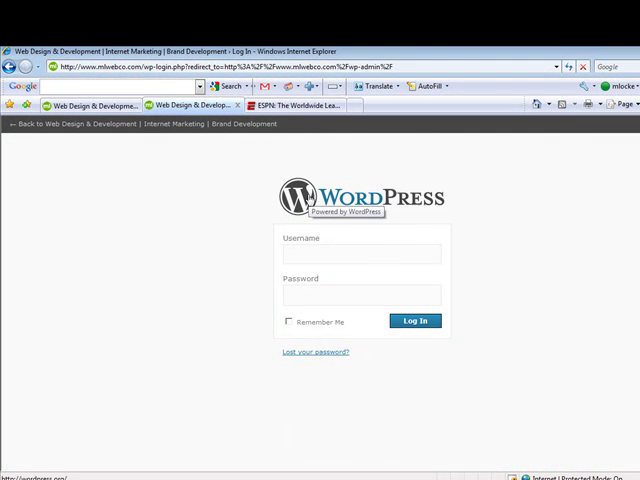
# Step: Log in as admin and go to the Edit Pages list showing Blog and Home Page
pyautogui.write('admin')
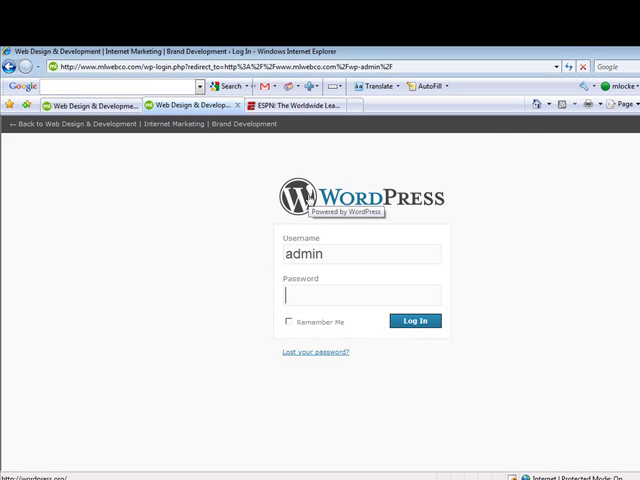
pyautogui.click(412, 320)
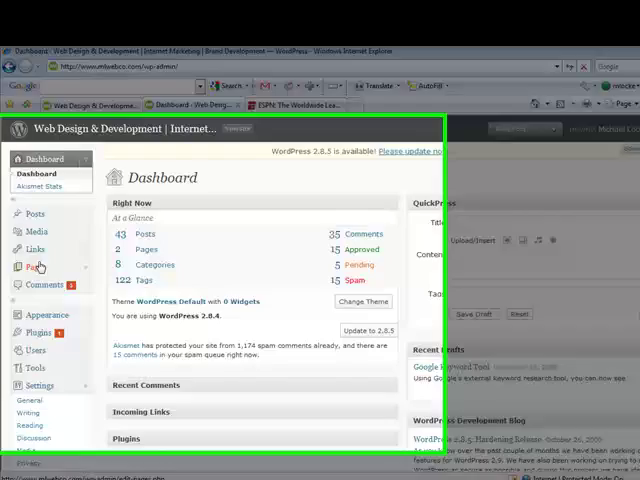
pyautogui.click(36, 268)
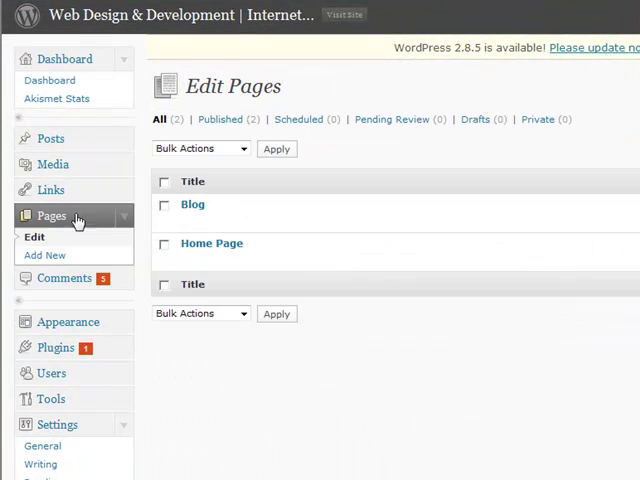
pyautogui.moveTo(212, 244)
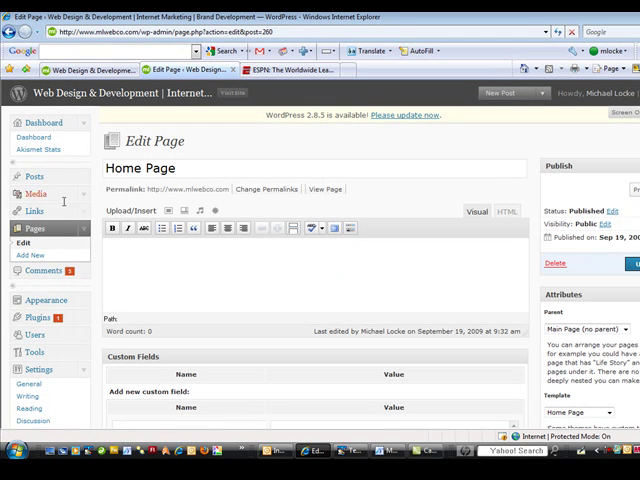
# Step: Return to the Edit Pages list and open the Blog page in the editor
pyautogui.click(36, 228)
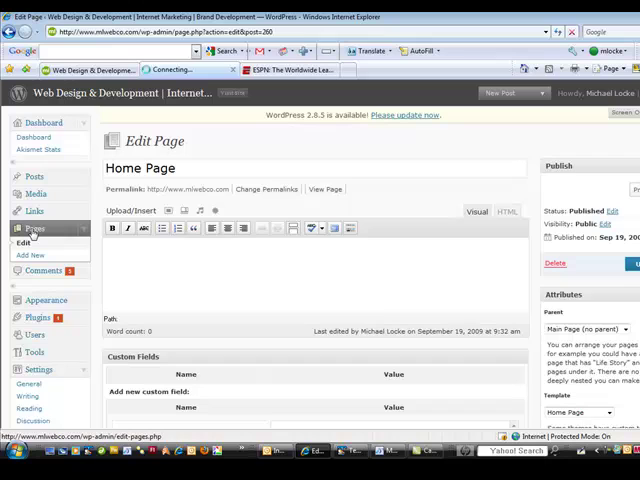
pyautogui.click(22, 242)
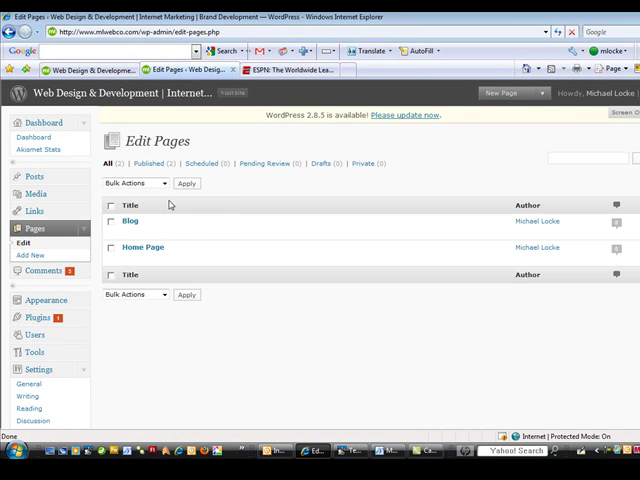
pyautogui.moveTo(130, 220)
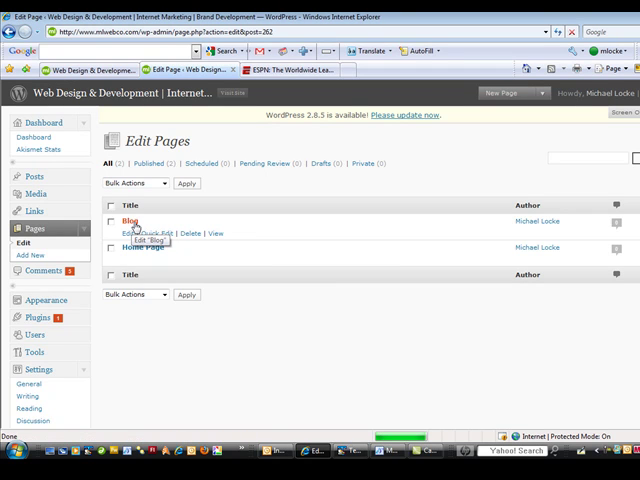
pyautogui.click(124, 220)
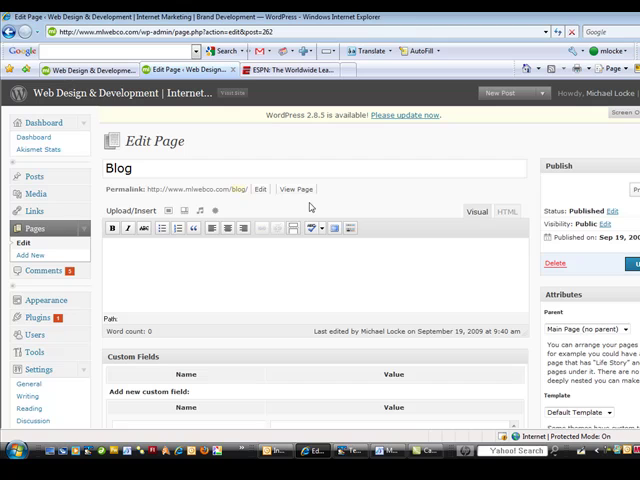
pyautogui.moveTo(296, 210)
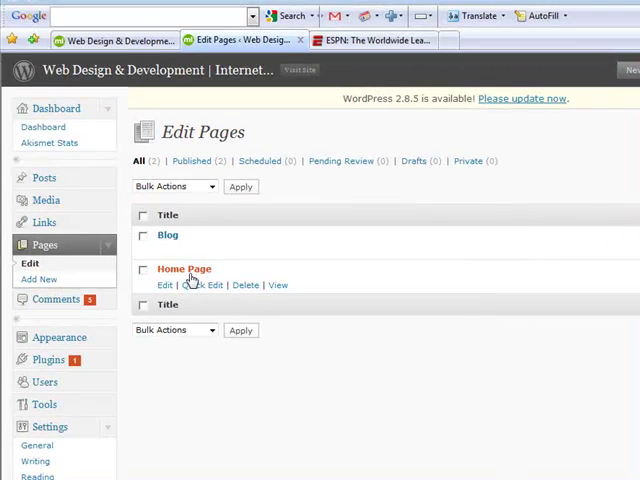
pyautogui.moveTo(184, 268)
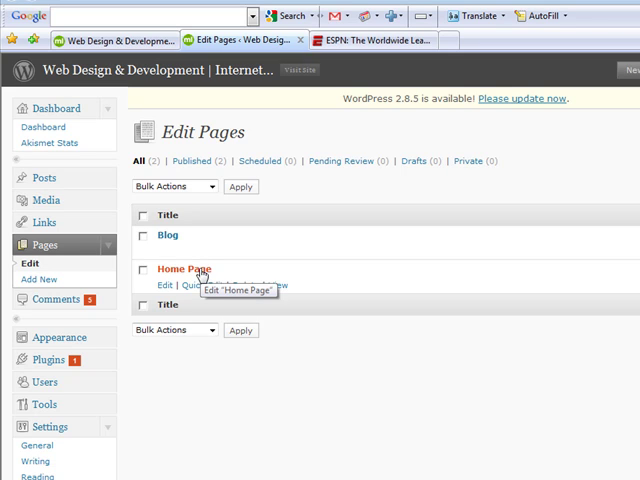
pyautogui.moveTo(168, 236)
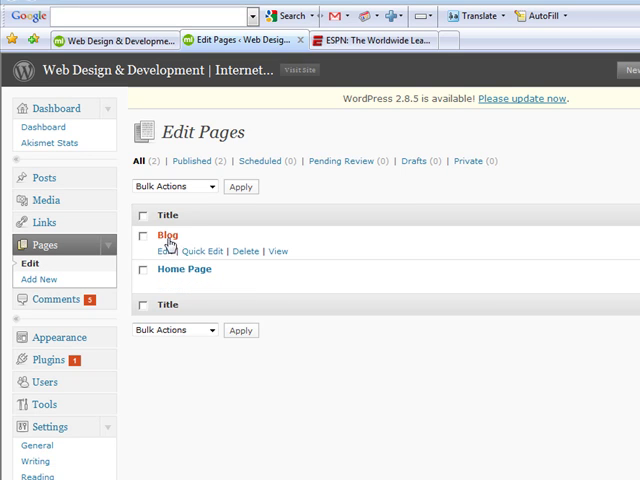
pyautogui.moveTo(272, 234)
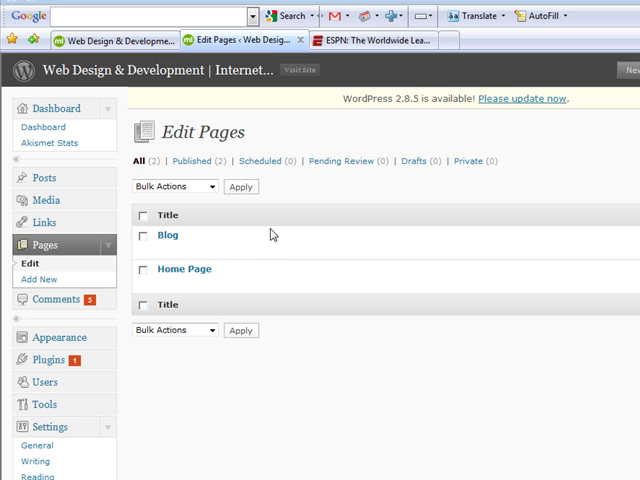
# Step: In Reading Settings choose a static front page and set Front page to Home Page
pyautogui.scroll(-3)
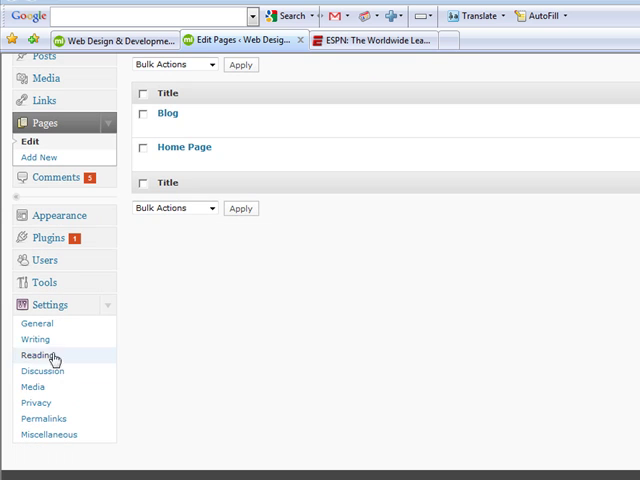
pyautogui.moveTo(48, 304)
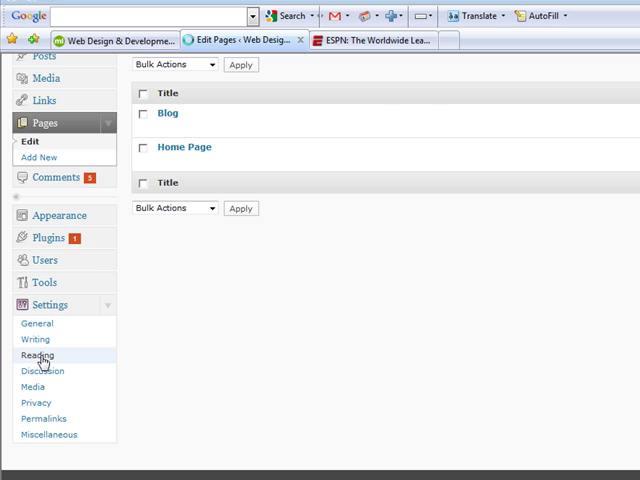
pyautogui.click(40, 354)
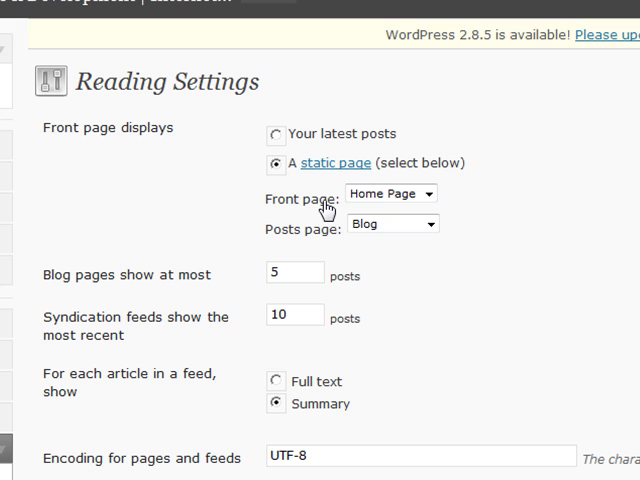
pyautogui.moveTo(338, 204)
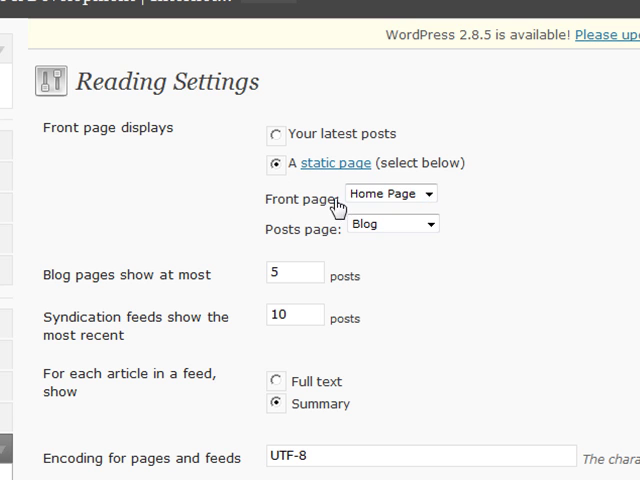
pyautogui.click(390, 192)
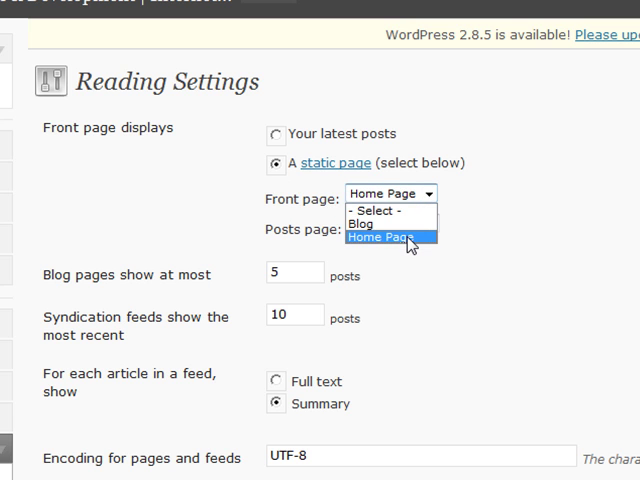
pyautogui.click(390, 236)
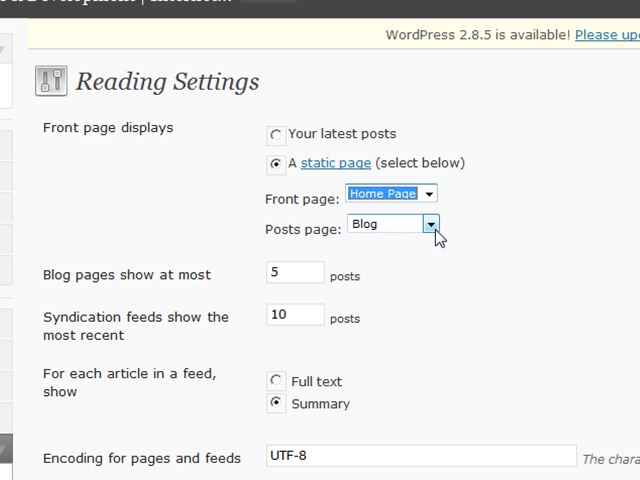
pyautogui.moveTo(432, 238)
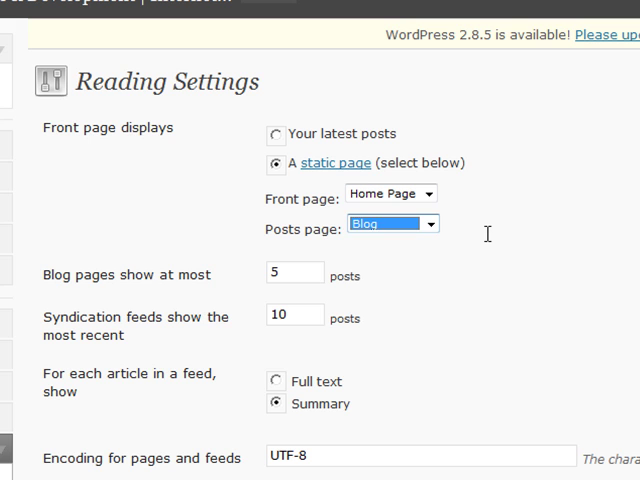
# Step: Save the reading settings with Blog as posts page and head to the live site
pyautogui.scroll(-3)
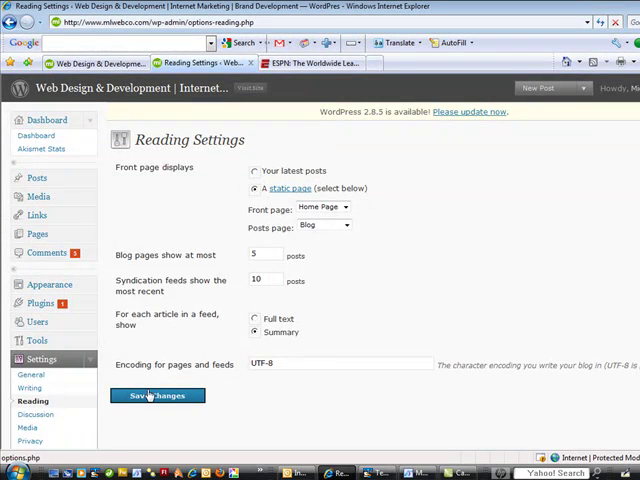
pyautogui.click(156, 396)
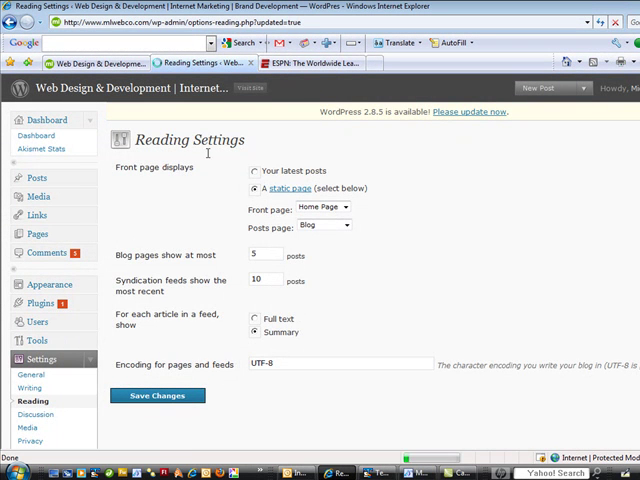
pyautogui.click(156, 396)
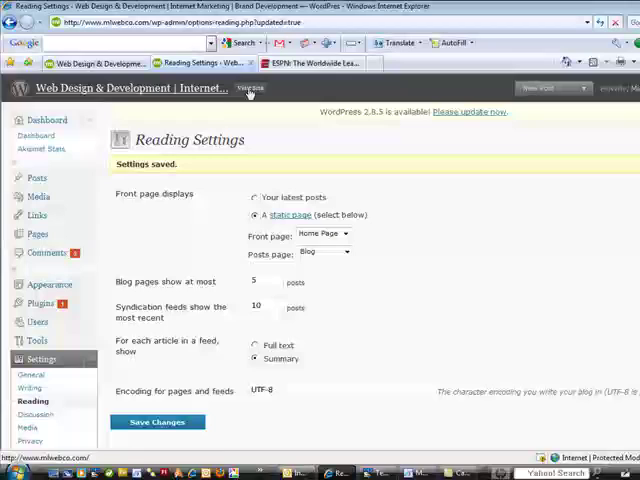
pyautogui.moveTo(250, 90)
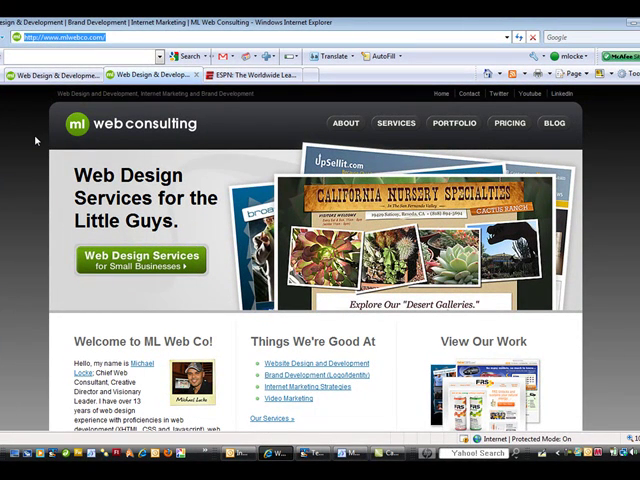
pyautogui.moveTo(628, 204)
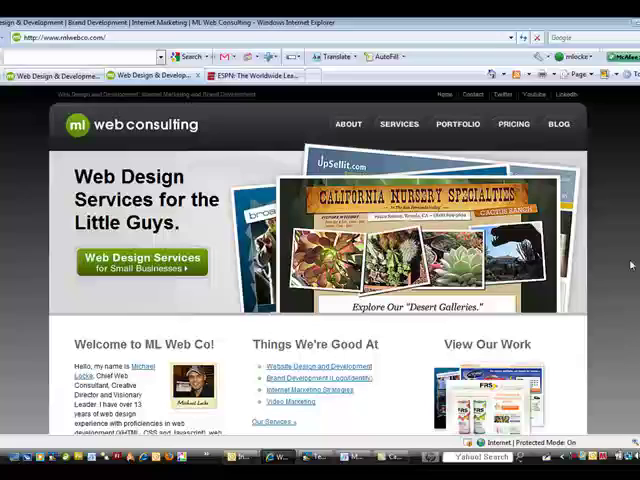
# Step: Load the live site's static home page and scroll down to the Recent Blog Posts section
pyautogui.click(558, 124)
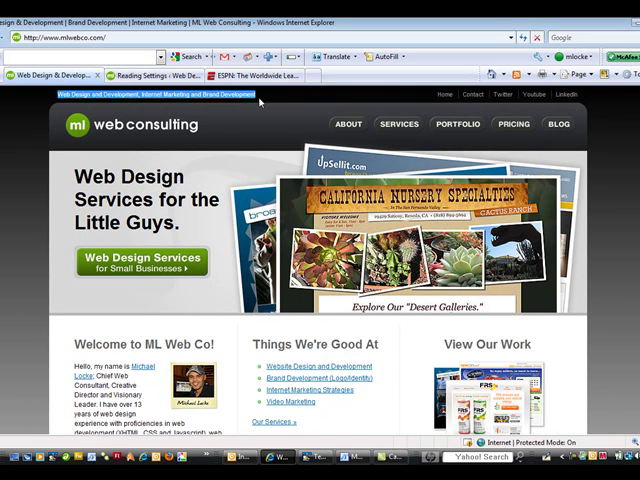
pyautogui.scroll(-3)
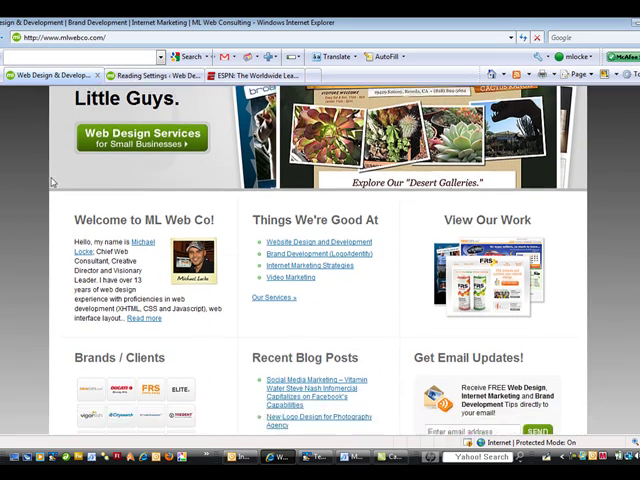
pyautogui.scroll(-3)
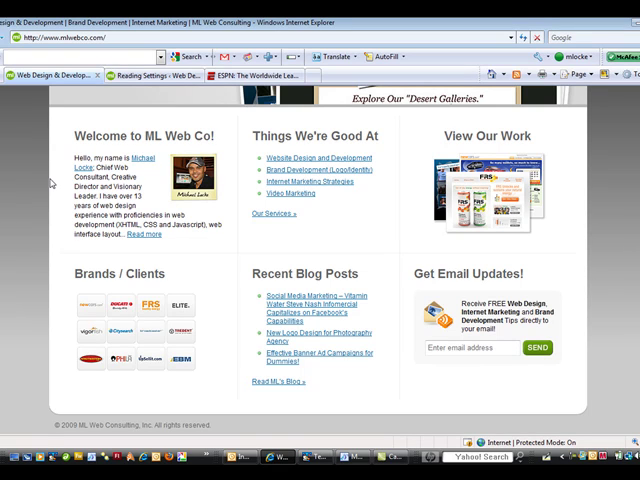